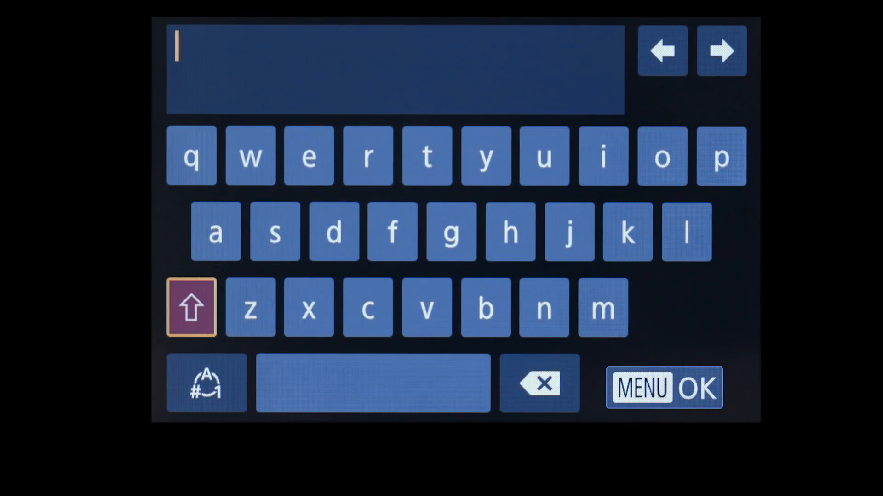
# Step: Type the e-mail address using the capital-letter and number/symbol keyboard modes
pyautogui.click(191, 308)
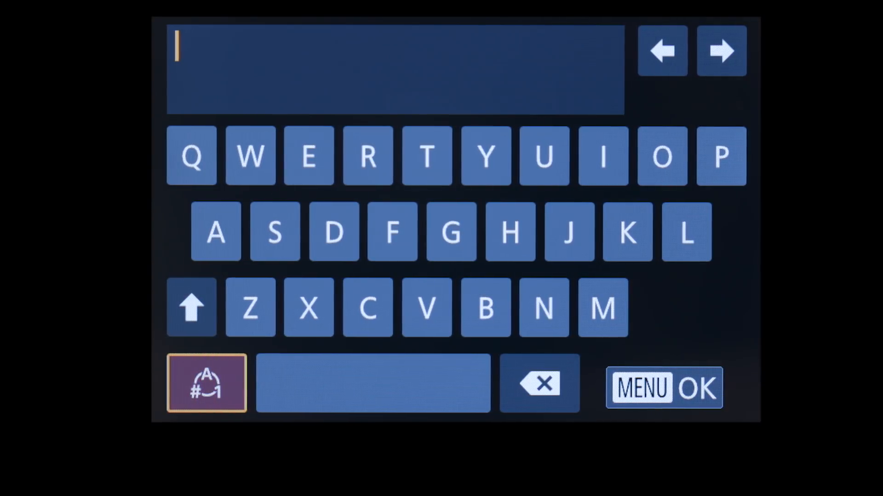
pyautogui.click(202, 386)
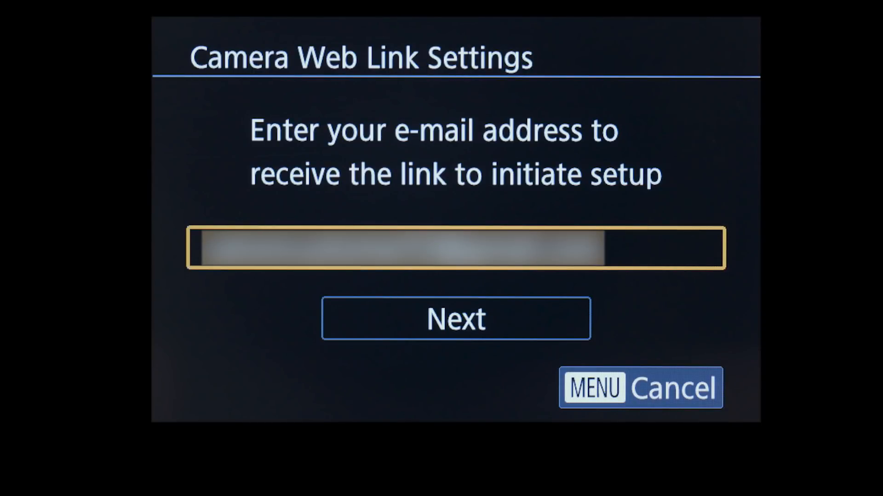
# Step: Submit the e-mail address, then accept and submit a 4-digit verification code
pyautogui.click(456, 319)
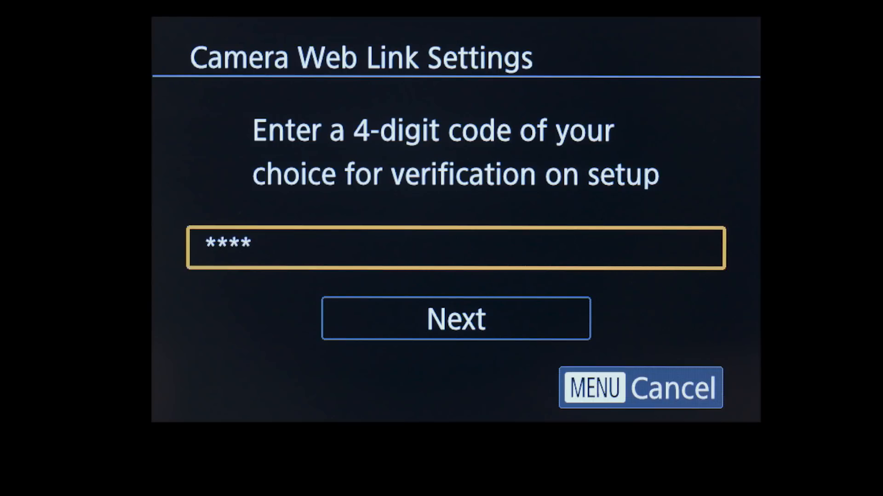
pyautogui.click(456, 319)
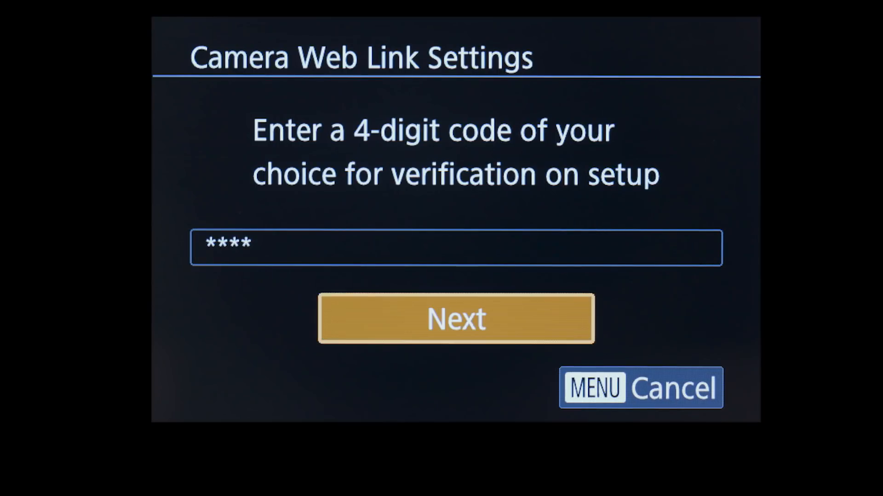
pyautogui.click(455, 320)
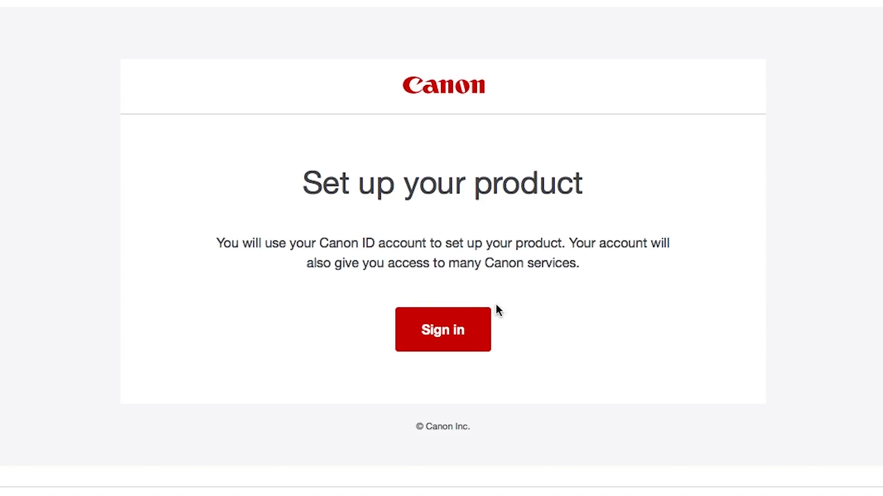
# Step: Sign in on the Set up your product page and confirm the verification code
pyautogui.click(443, 330)
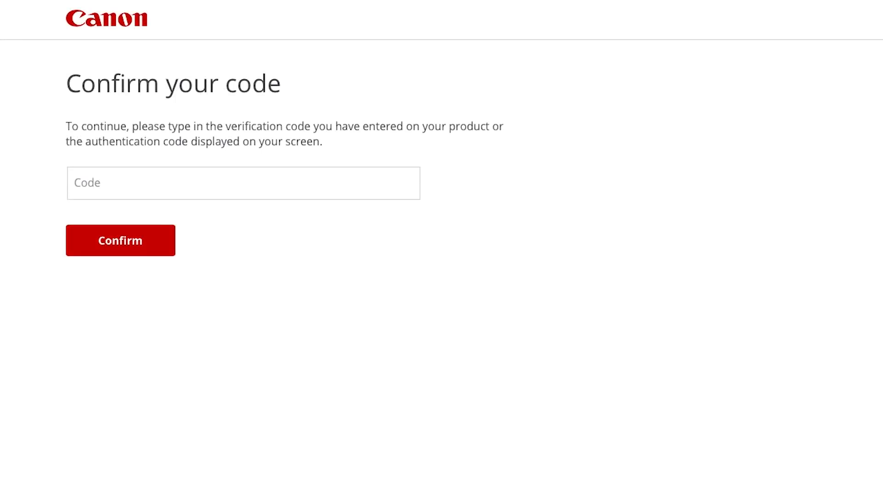
pyautogui.click(236, 182)
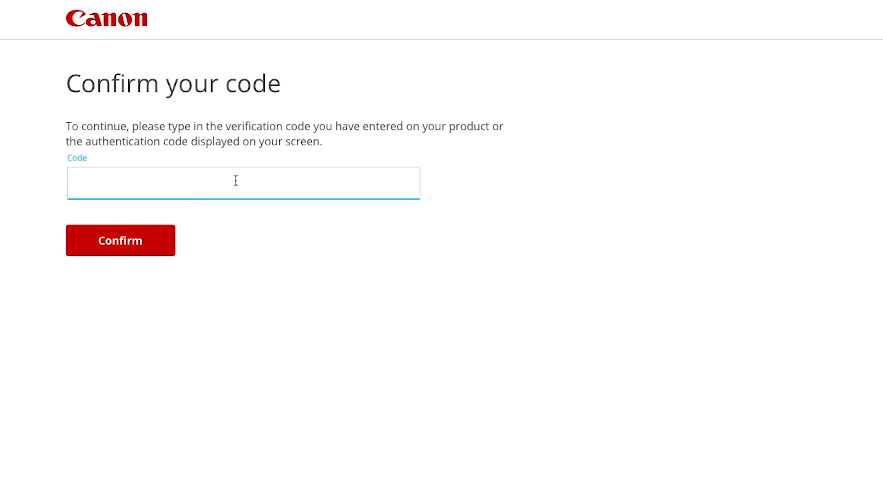
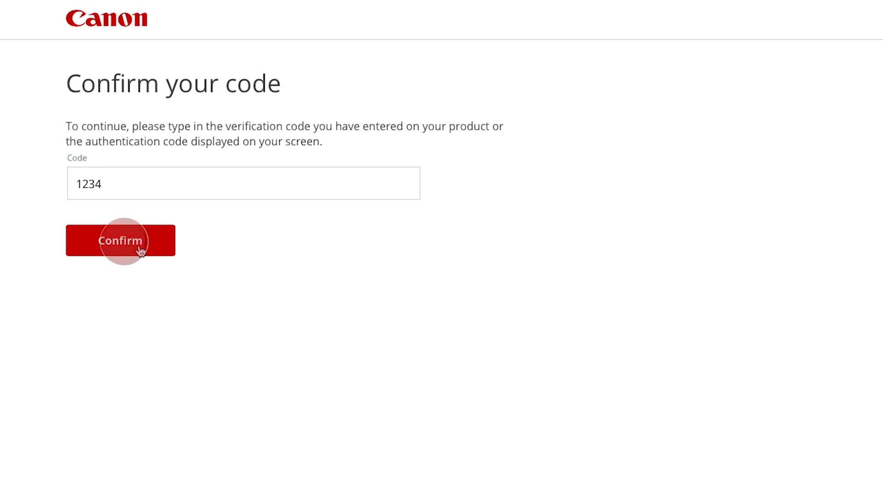
pyautogui.click(121, 240)
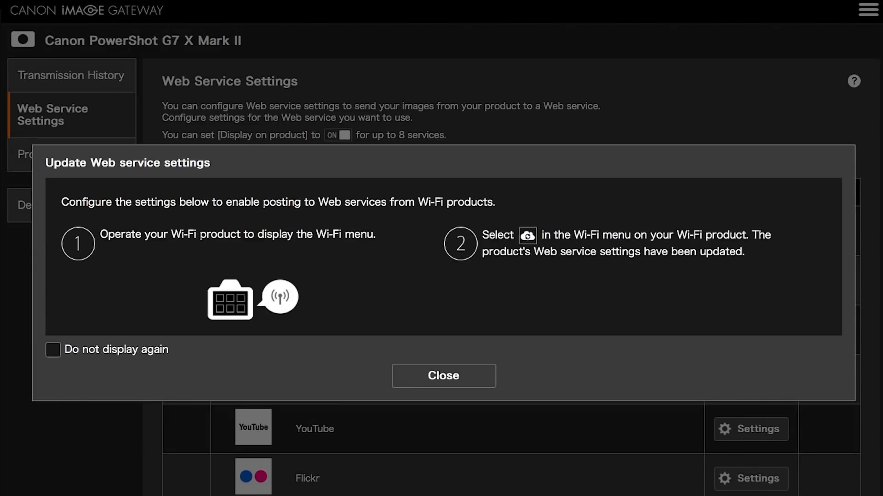
pyautogui.moveTo(725, 342)
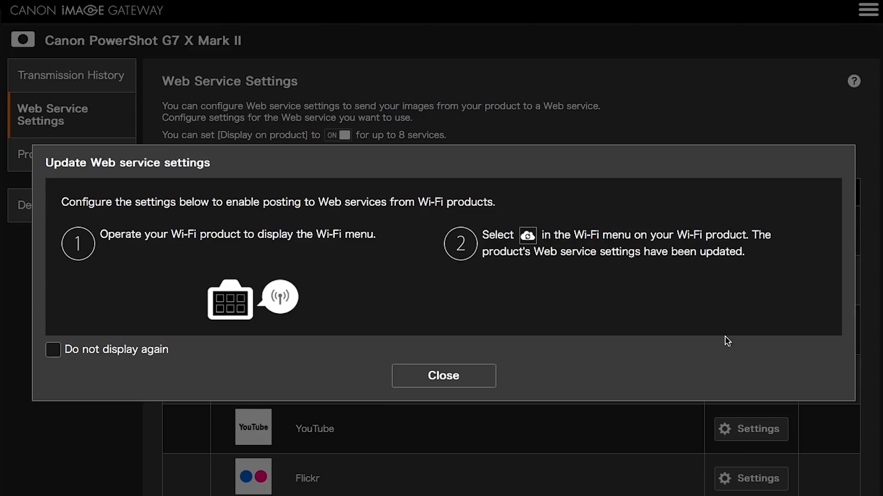
# Step: Dismiss the web service update notice, then open Image Sync settings and save them
pyautogui.click(444, 375)
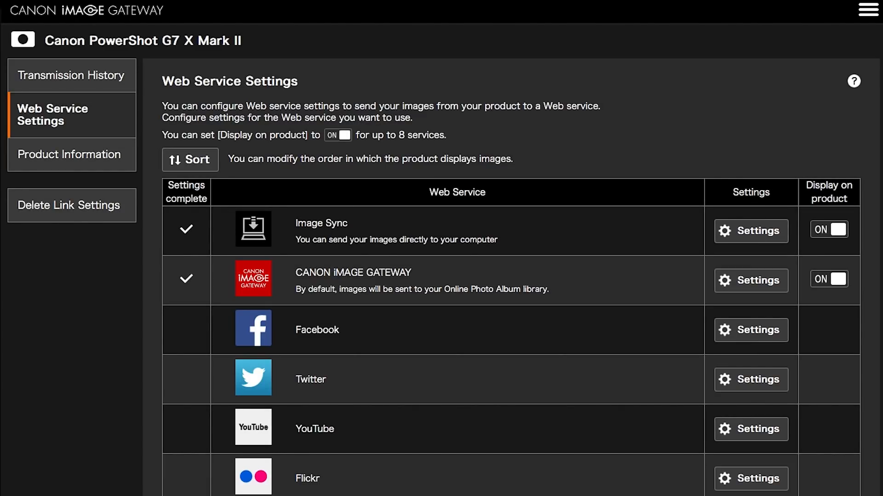
pyautogui.click(755, 231)
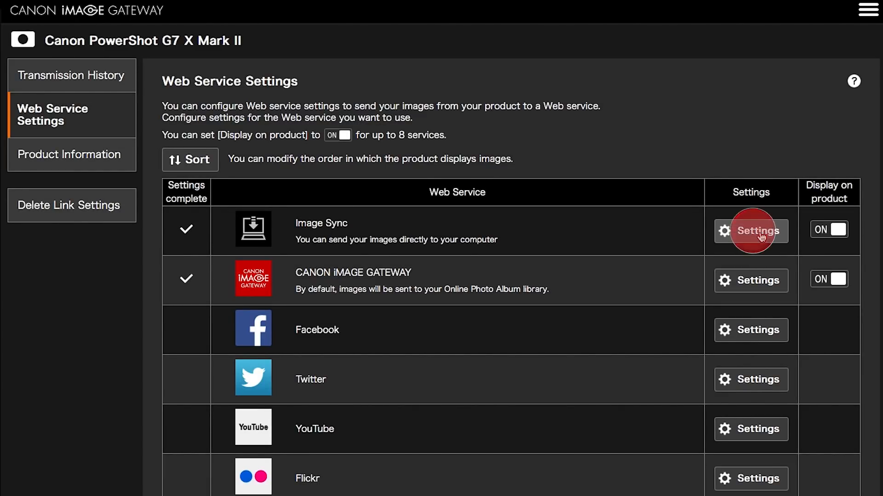
pyautogui.click(751, 231)
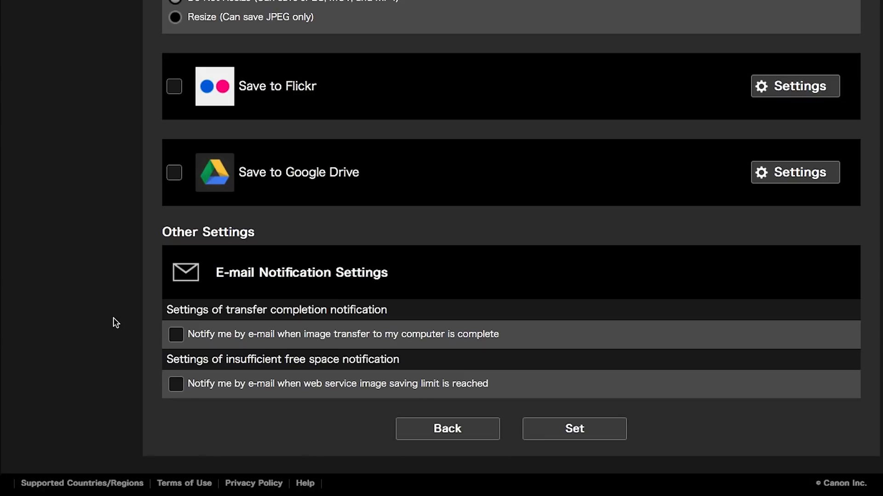
pyautogui.click(574, 429)
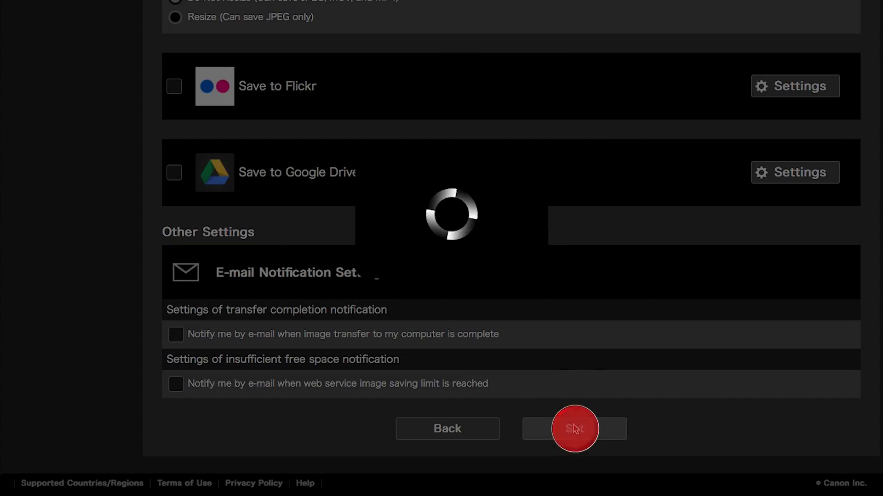
pyautogui.click(573, 429)
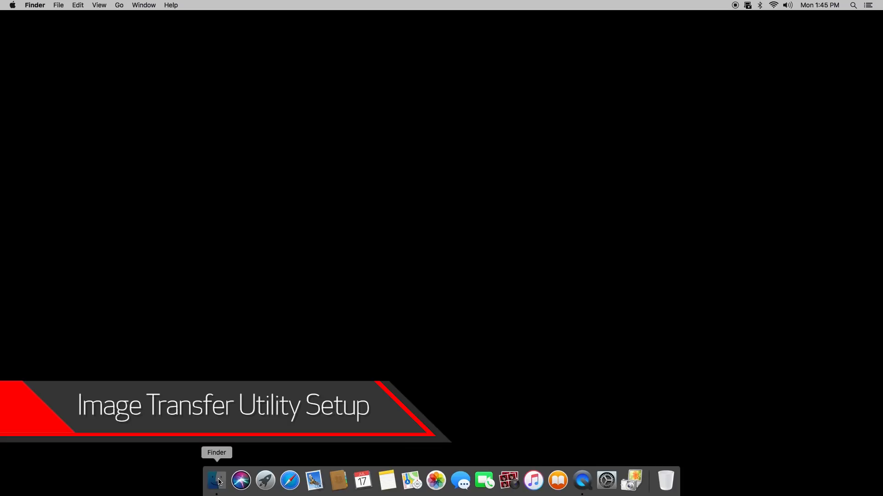
# Step: Navigate Finder to Canon Utilities > ImageTransferUtility and launch the Image Transfer Utility app
pyautogui.click(216, 481)
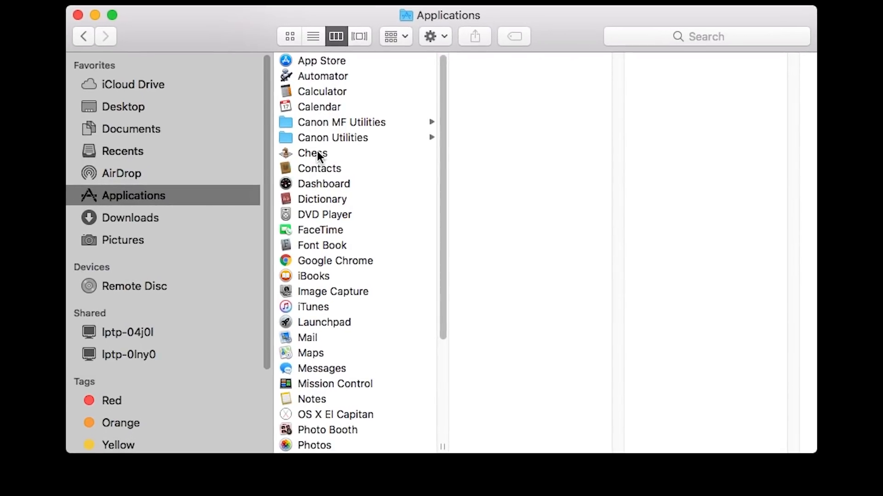
pyautogui.click(332, 138)
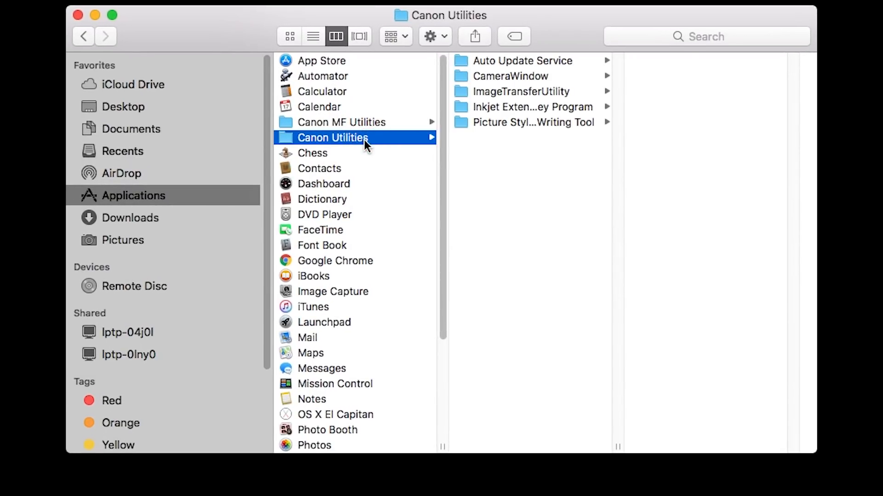
pyautogui.moveTo(537, 102)
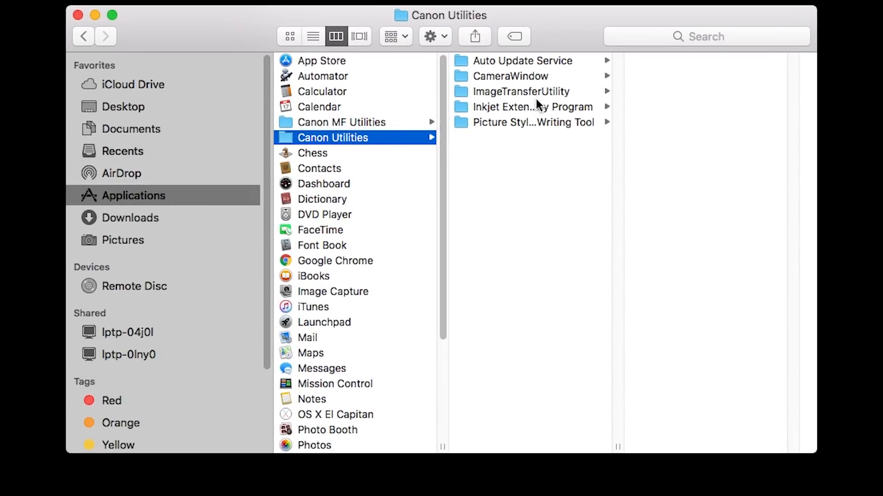
pyautogui.click(521, 92)
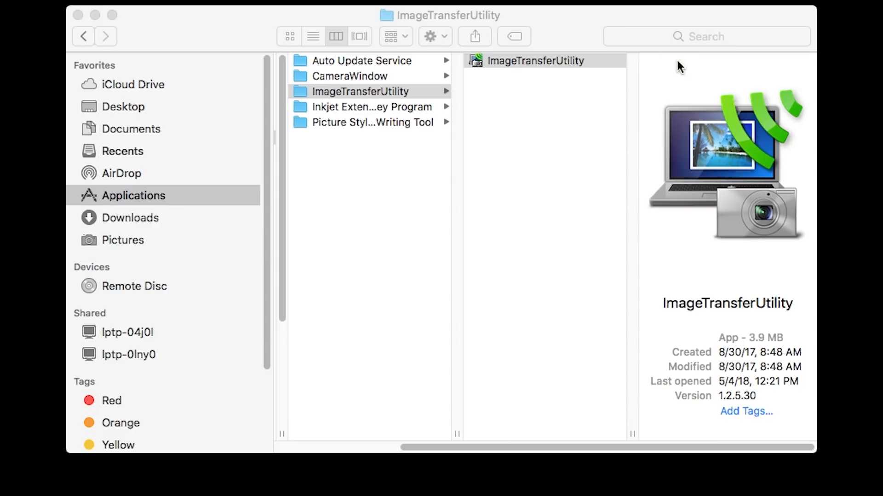
pyautogui.click(364, 68)
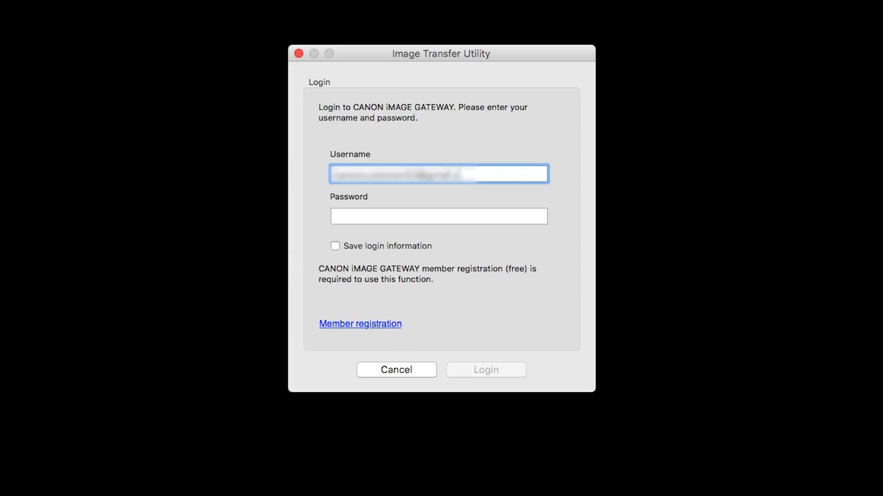
# Step: Log in with the password and confirm PowerShot G7 X Mark II as the sending camera
pyautogui.click(444, 216)
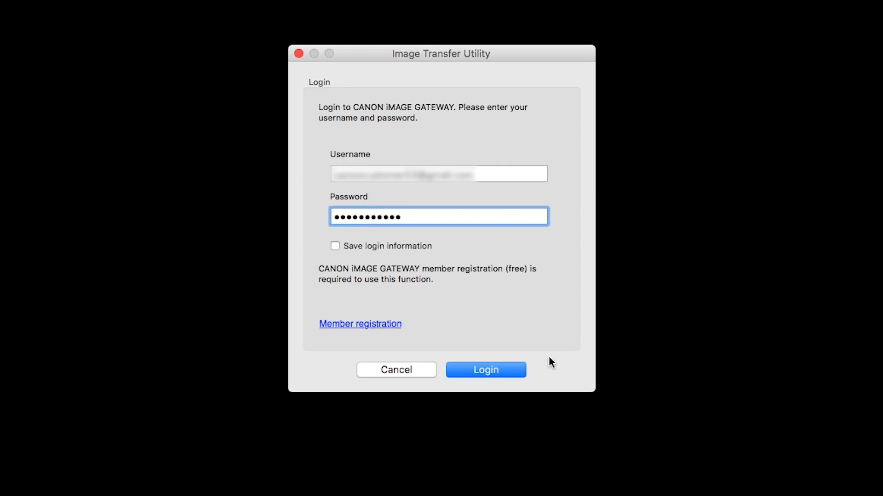
pyautogui.click(485, 370)
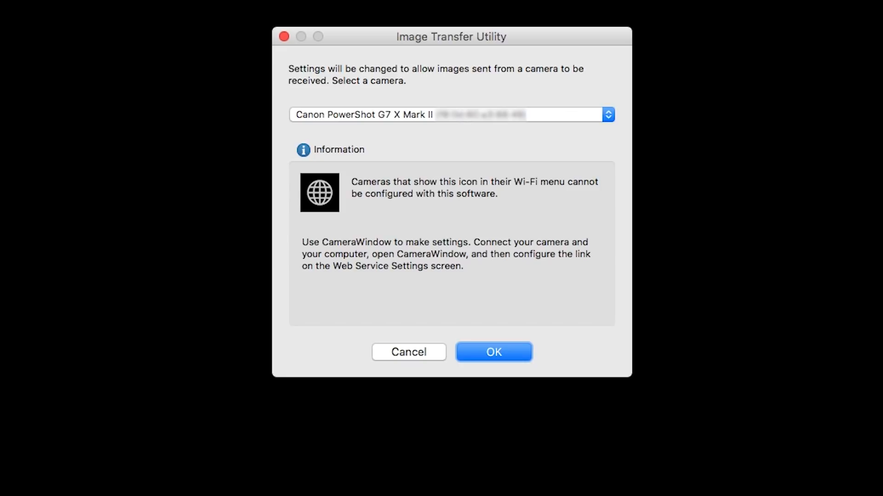
pyautogui.moveTo(823, 286)
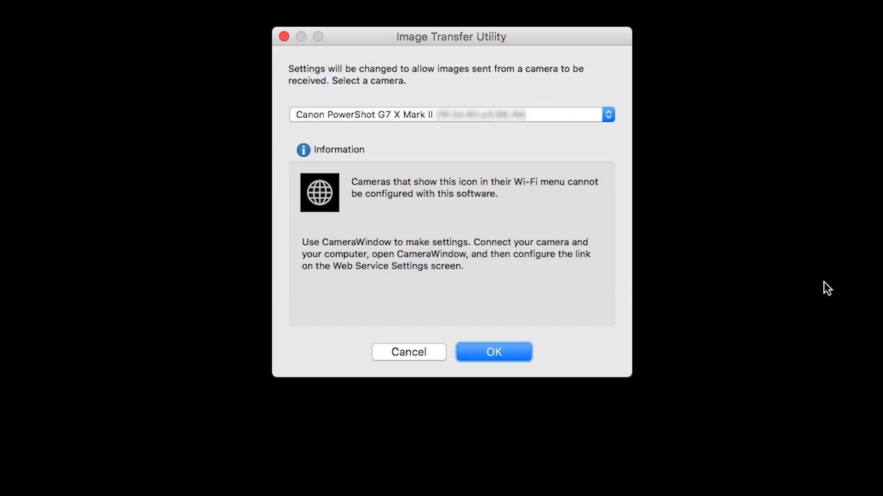
pyautogui.click(494, 353)
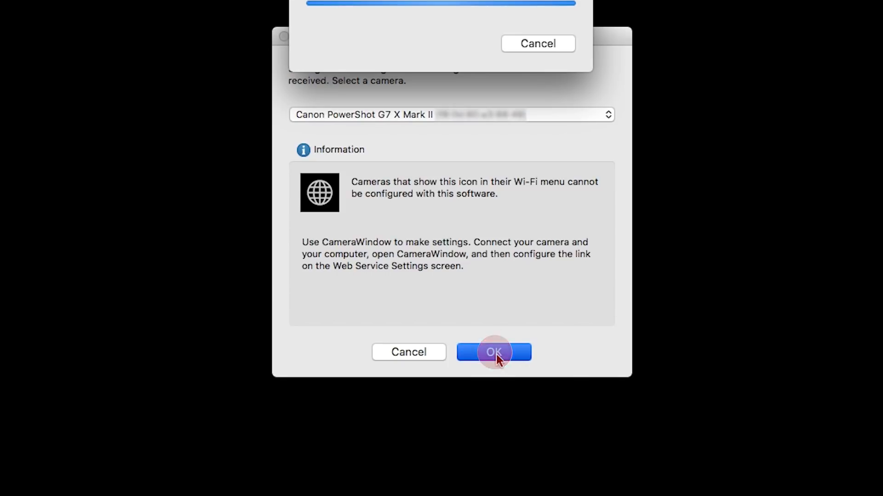
pyautogui.click(494, 353)
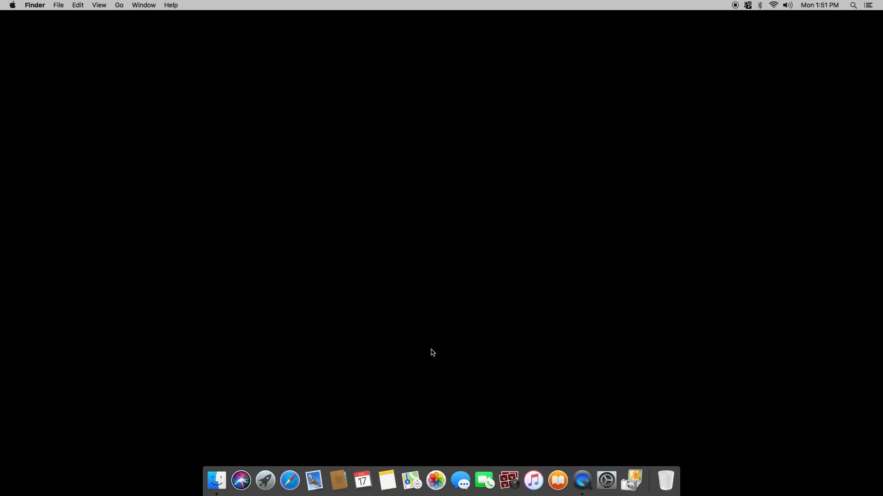
pyautogui.moveTo(305, 417)
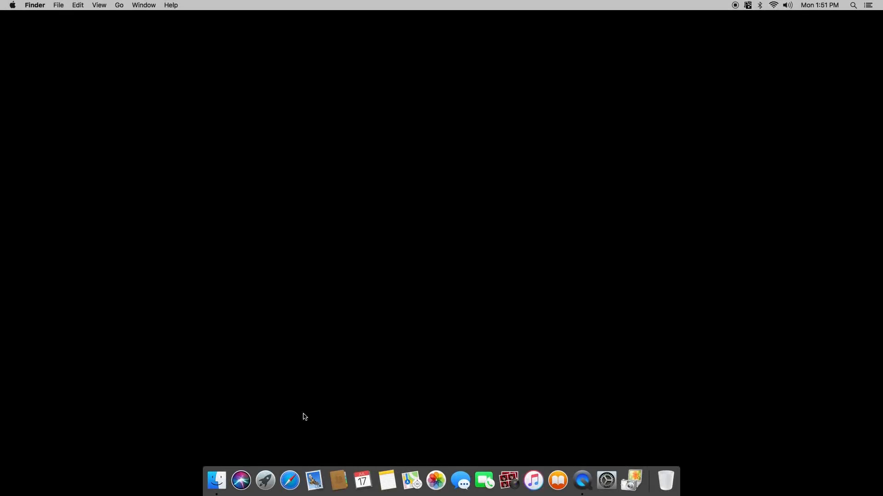
# Step: Open Pictures in a new Finder window and select the Transferred folder
pyautogui.click(217, 481)
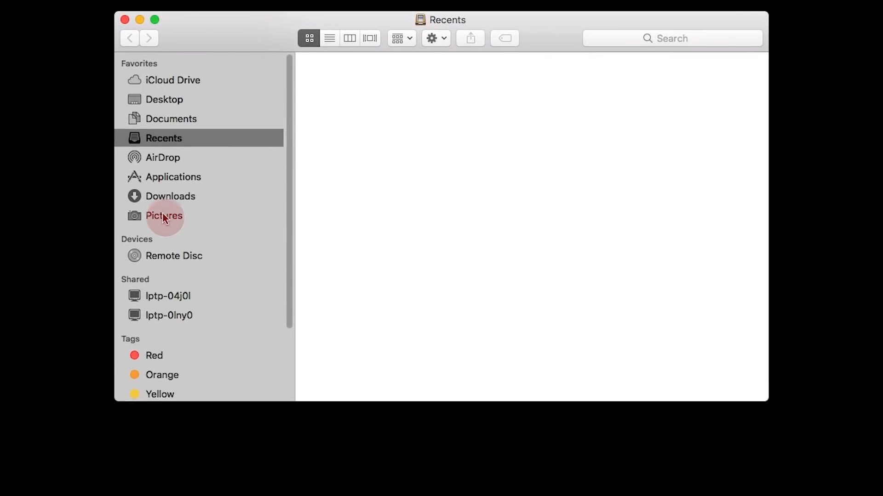
pyautogui.click(164, 215)
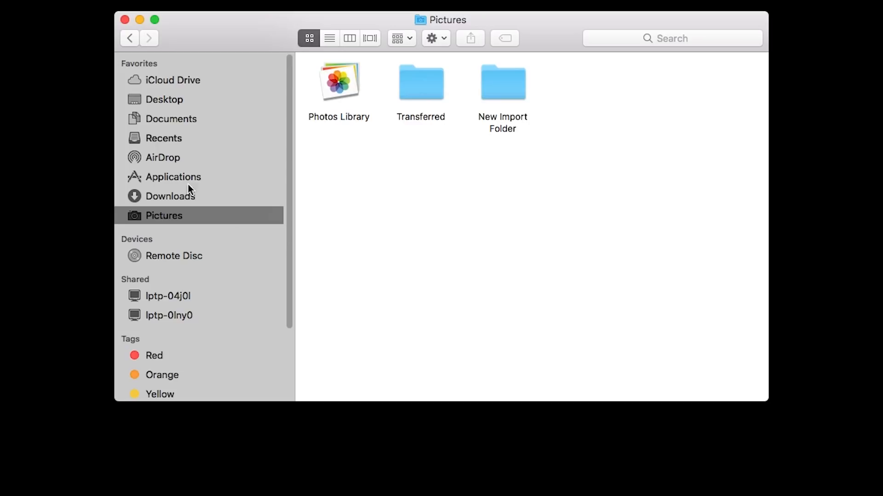
pyautogui.click(420, 82)
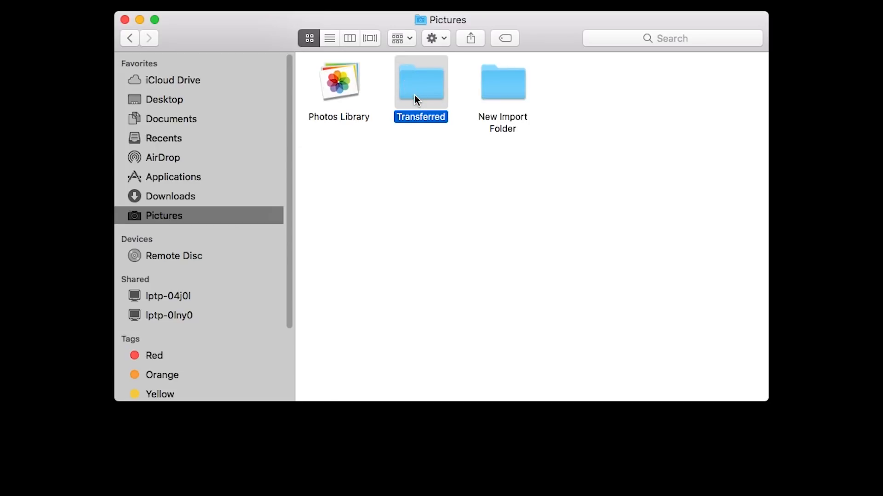
pyautogui.click(362, 68)
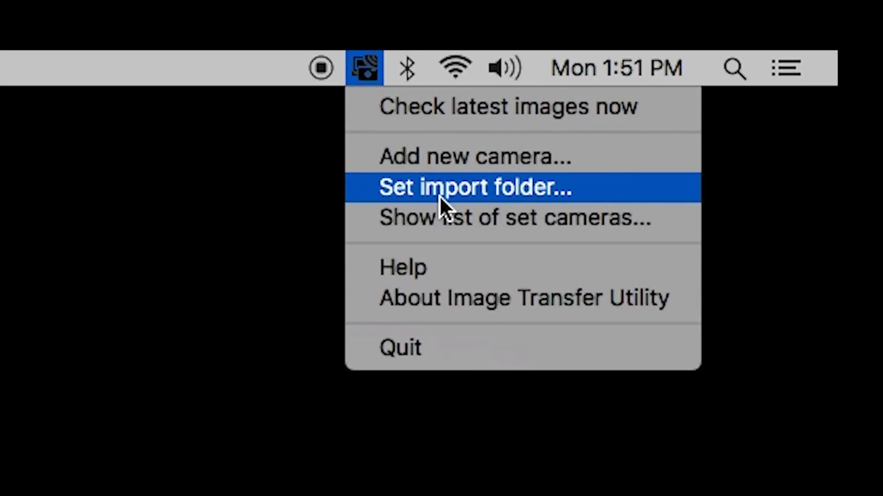
# Step: Browse to Pictures and set New Import Folder as the import folder
pyautogui.click(474, 187)
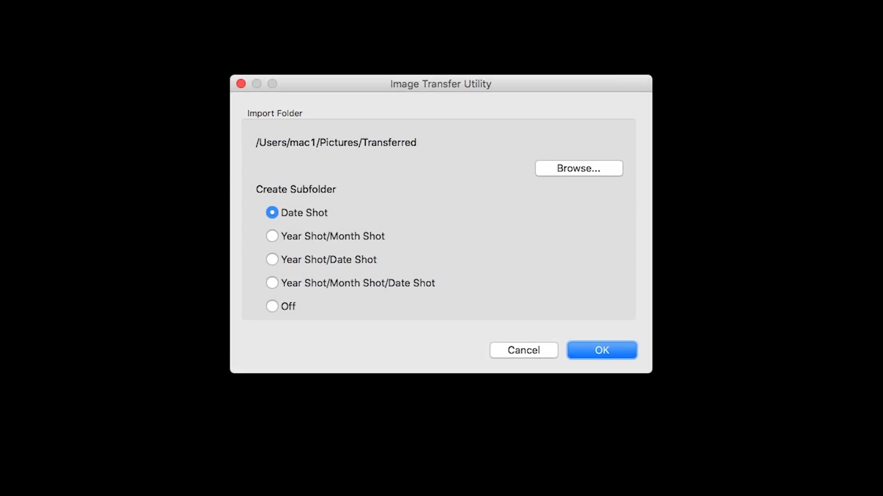
pyautogui.moveTo(586, 172)
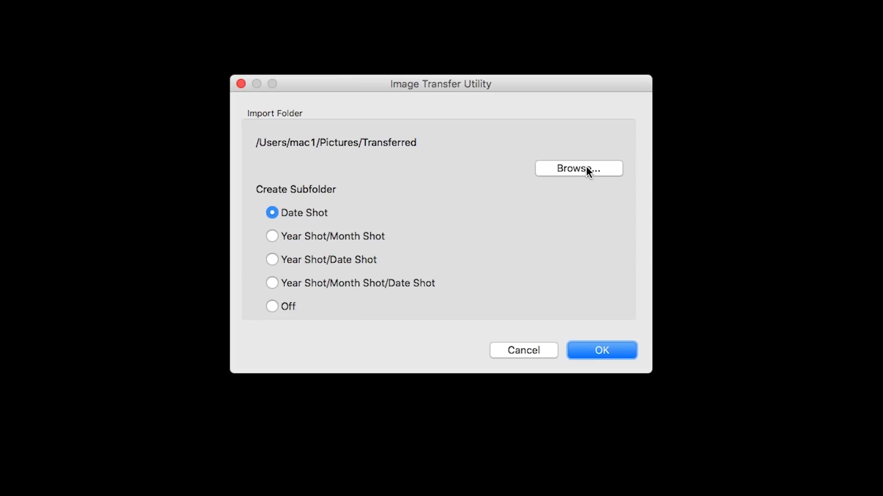
pyautogui.click(579, 168)
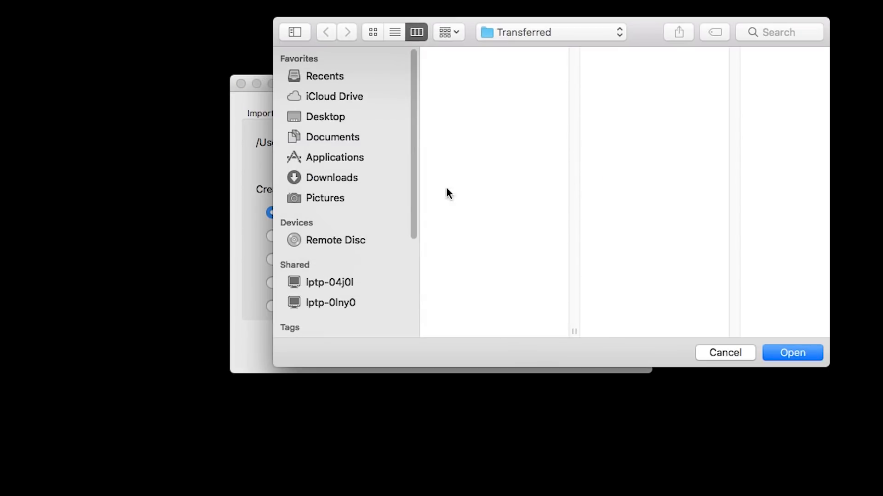
pyautogui.click(325, 197)
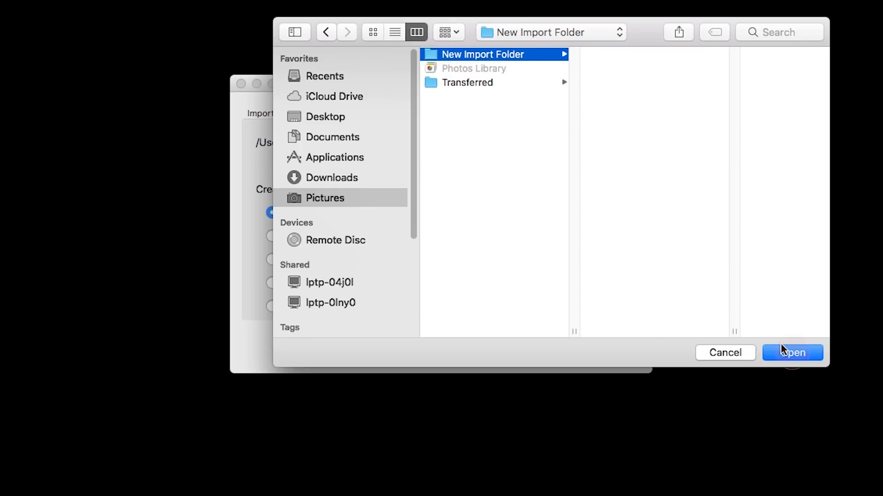
pyautogui.click(795, 352)
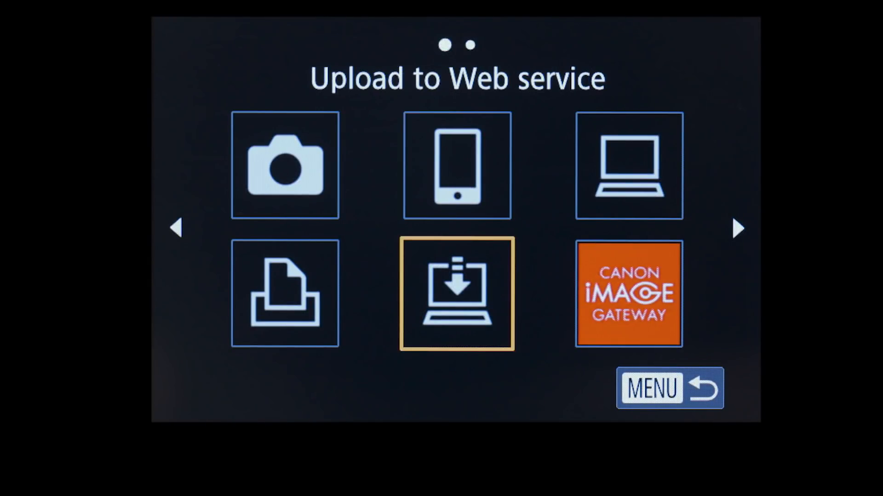
# Step: Choose automatic sending of images to a computer on the Upload to Web service screen
pyautogui.click(457, 294)
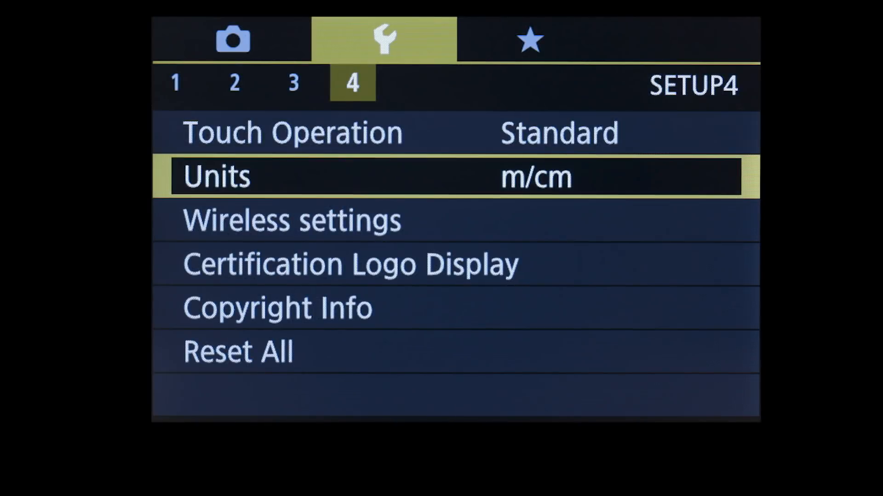
# Step: Change Image Sync from Stills Only to Stills/Movies under Wireless settings > Wi-Fi Settings
pyautogui.click(291, 220)
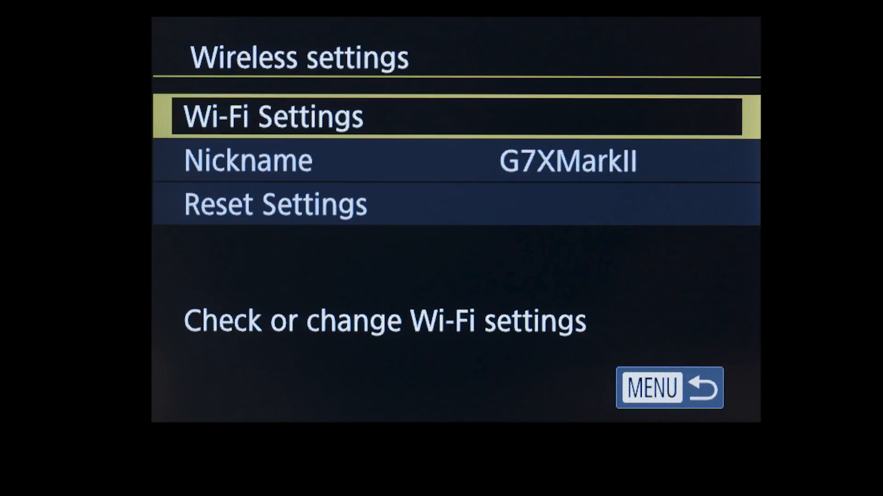
pyautogui.click(271, 116)
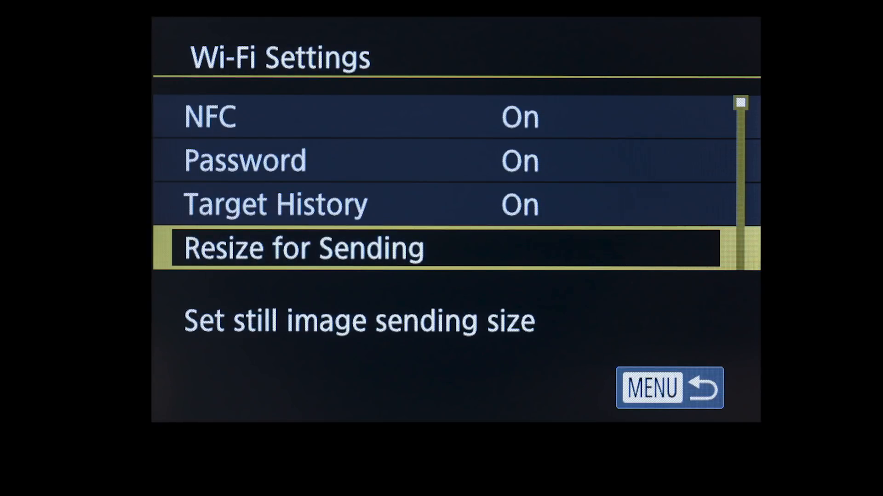
pyautogui.scroll(-3)
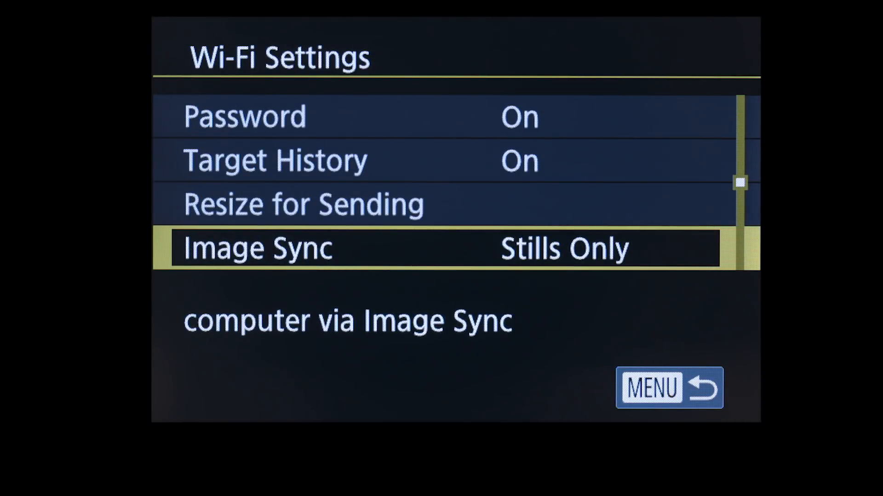
pyautogui.click(563, 249)
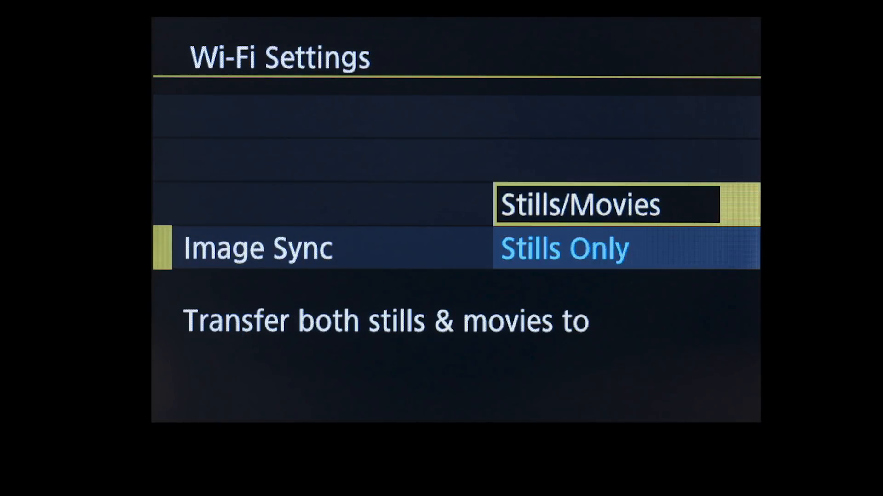
pyautogui.click(594, 204)
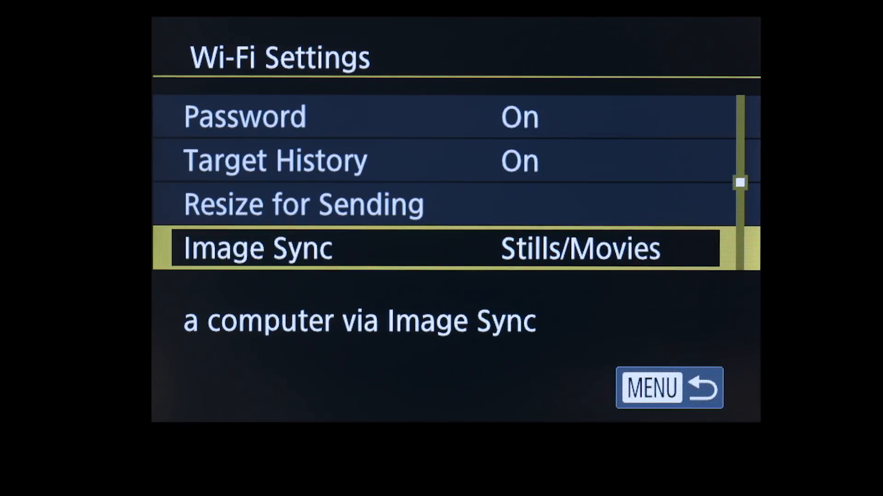